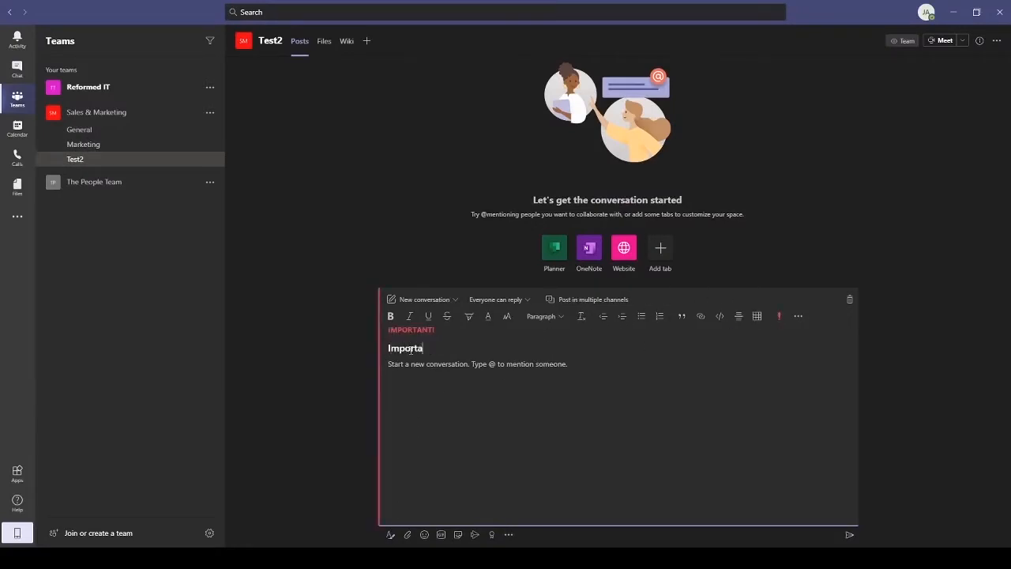
- Send the Important-flagged post titled 'Important' with body 'test' to Test2
left_click(849, 534)
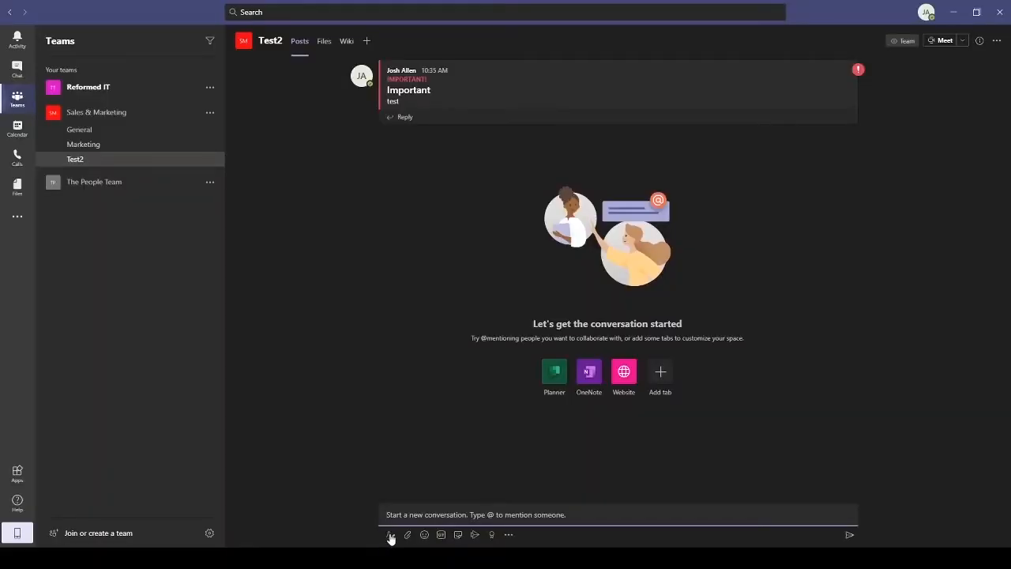
- Post an announcement in Test2: headline 'Test', subhead 'Announcement', body 'testing'
left_click(390, 534)
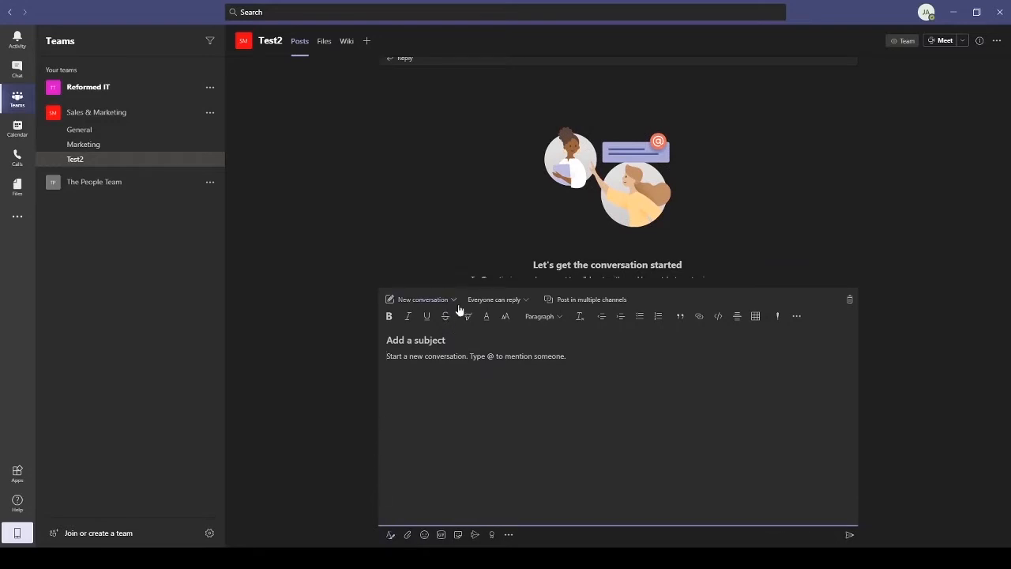
left_click(422, 299)
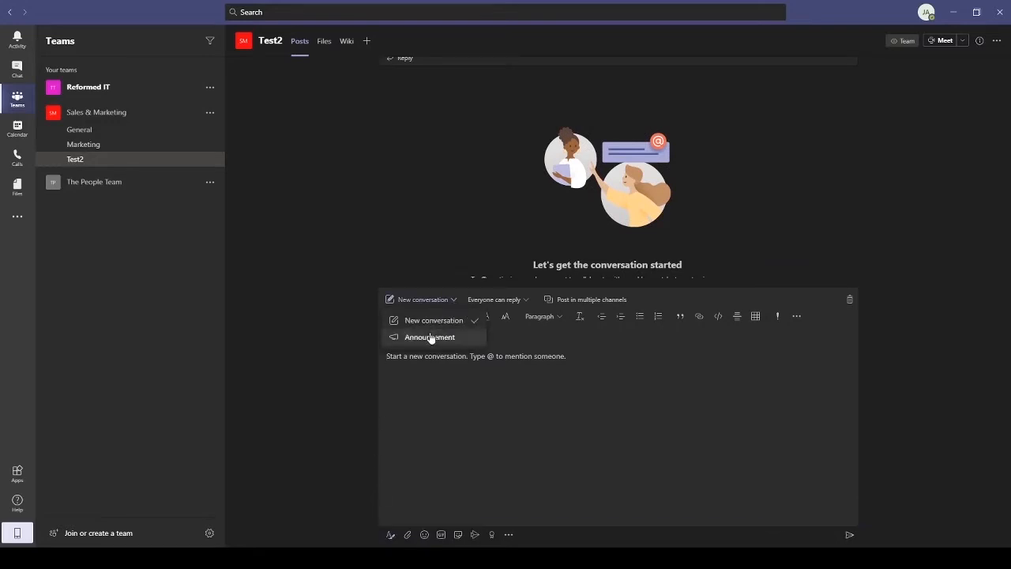
left_click(430, 338)
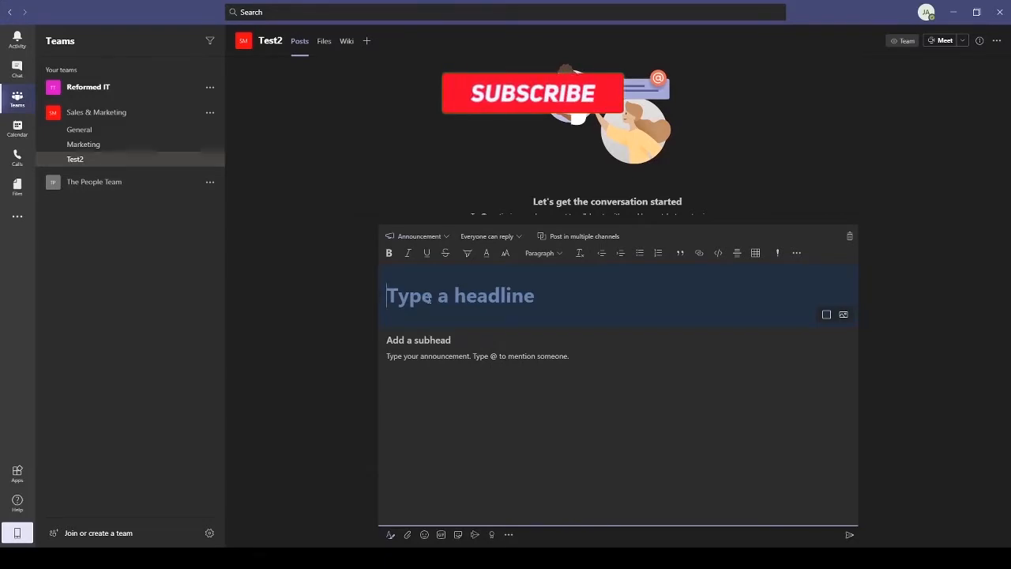
left_click(849, 535)
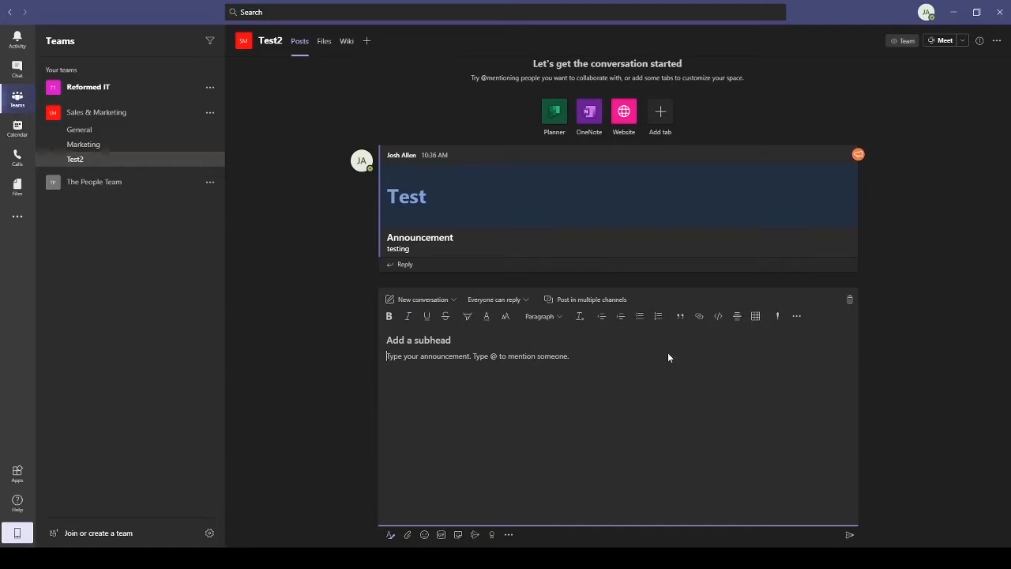
mouse_move(572, 305)
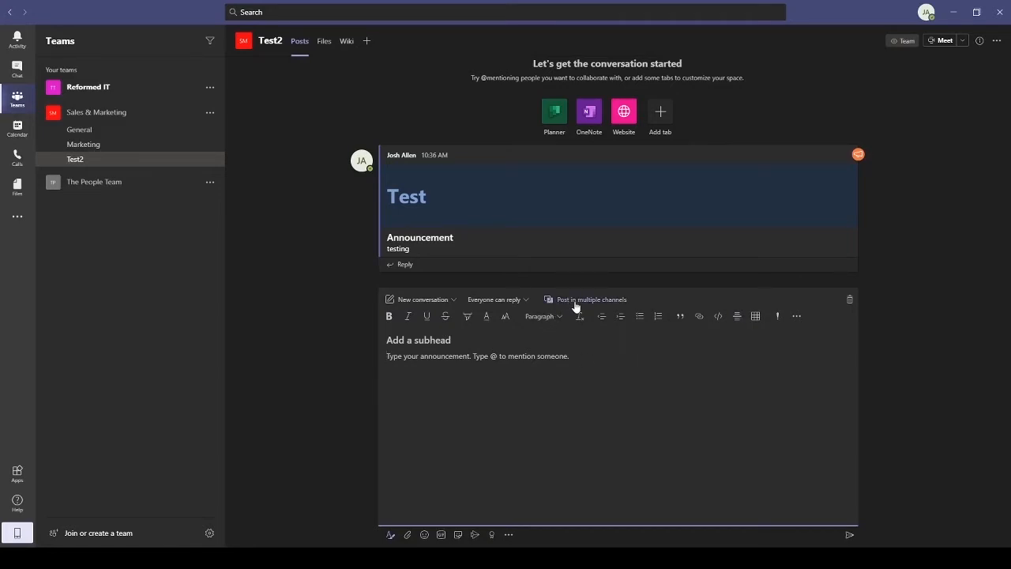
- Enable posting to multiple channels, selecting Test2 as the first channel
left_click(592, 299)
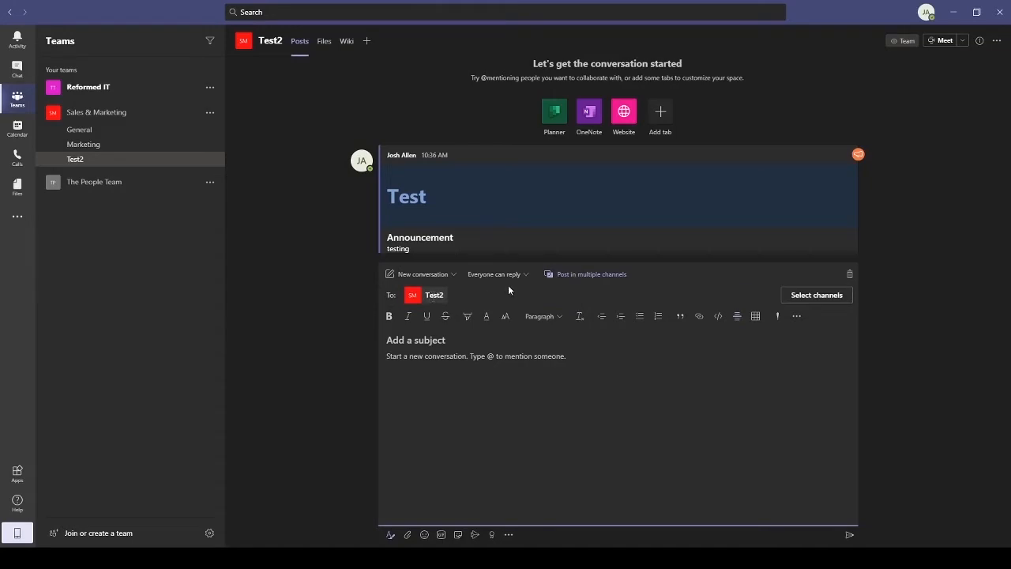
mouse_move(529, 300)
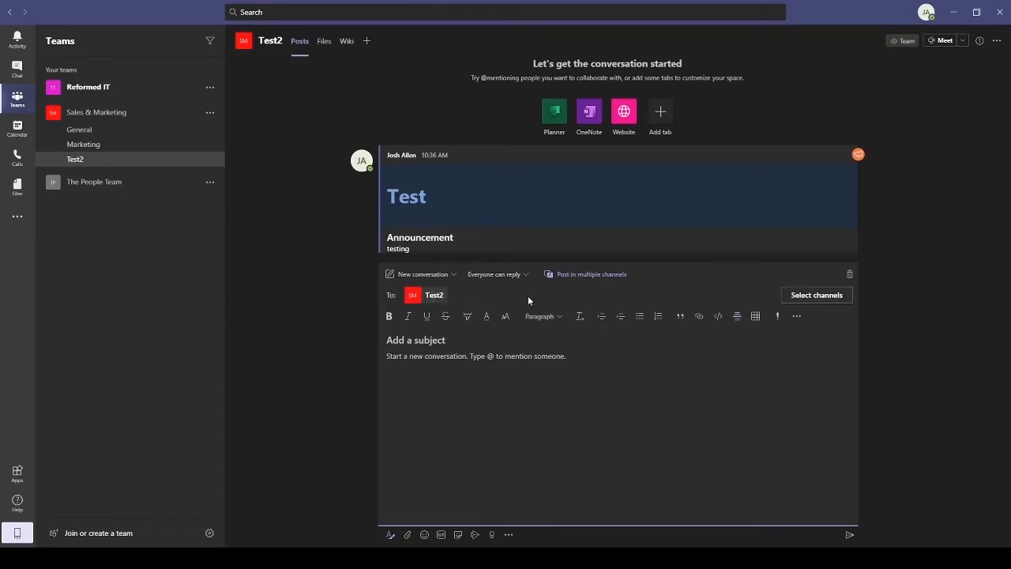
left_click(497, 274)
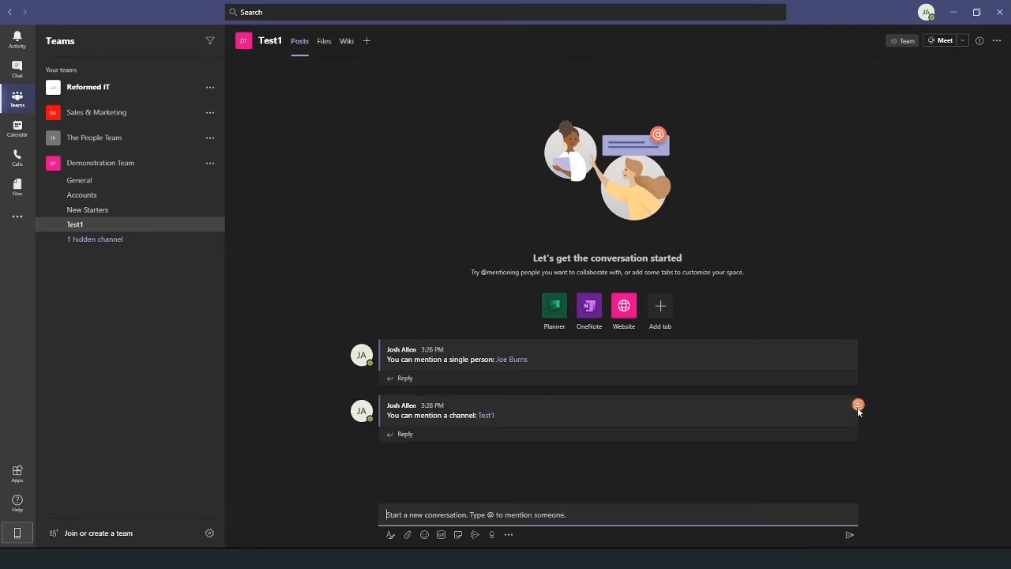
type("You can mention the whole team")
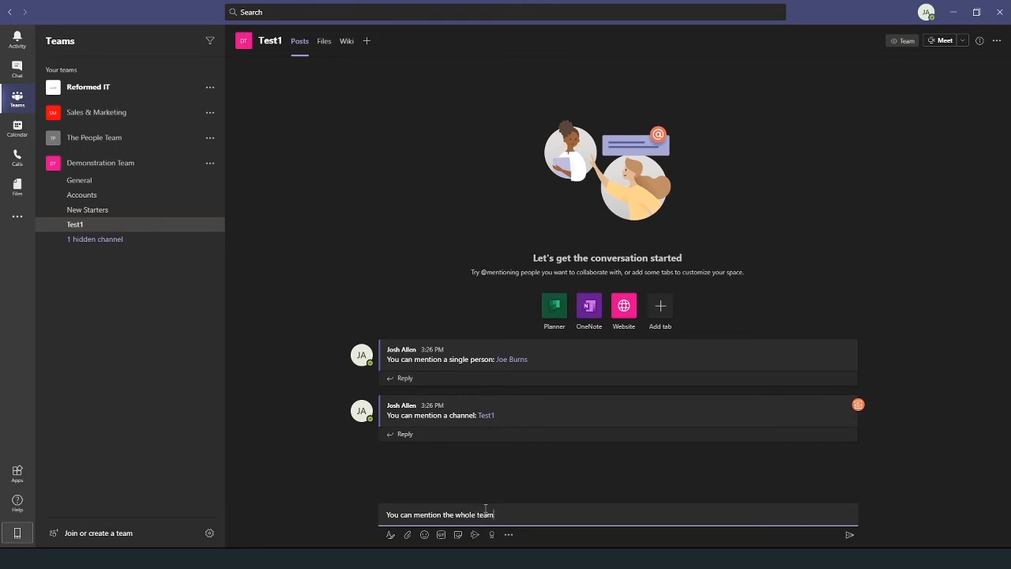
type("Demonstration Team")
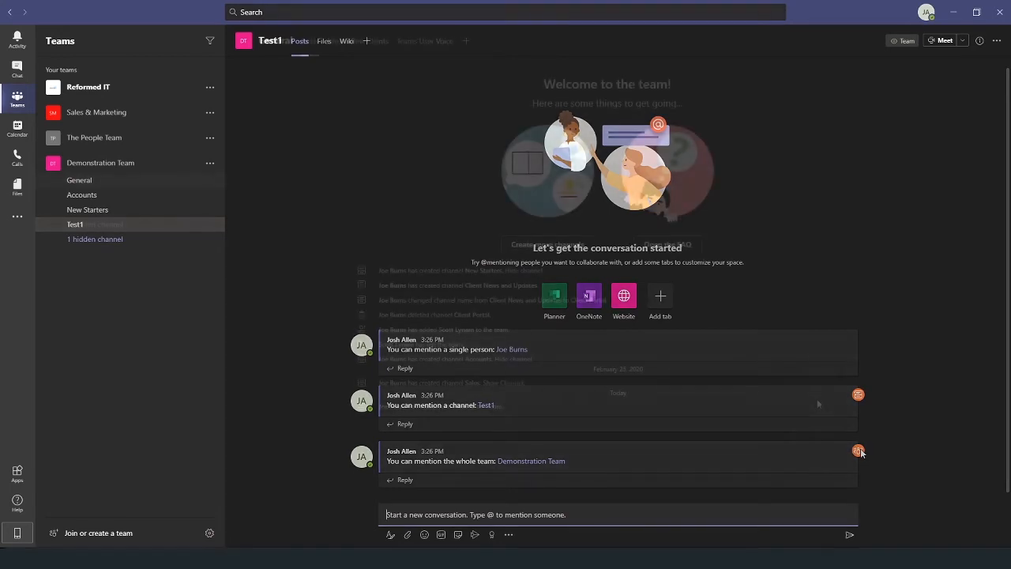
left_click(79, 180)
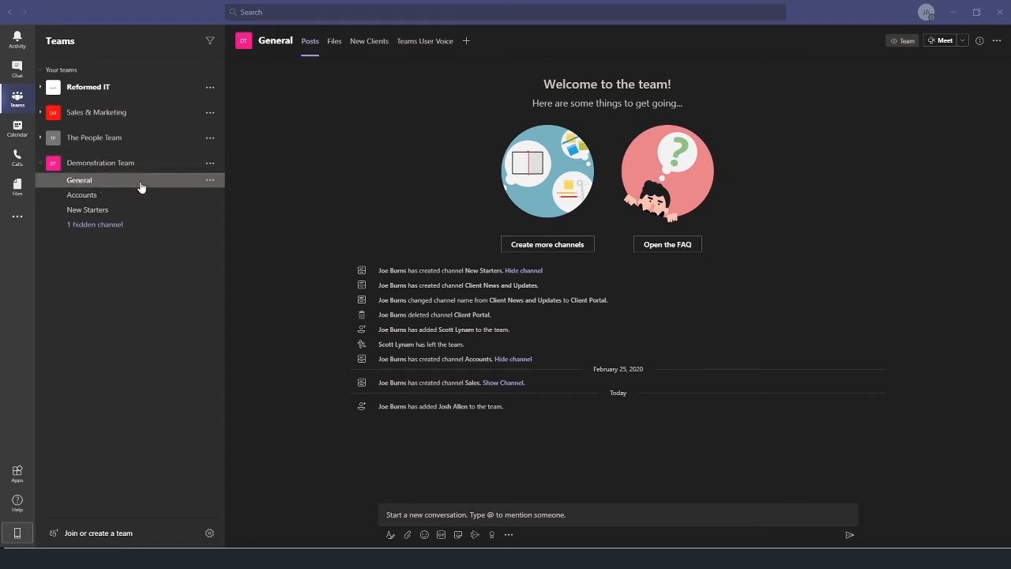
- Review General's custom notification settings for new posts and channel mentions
left_click(210, 180)
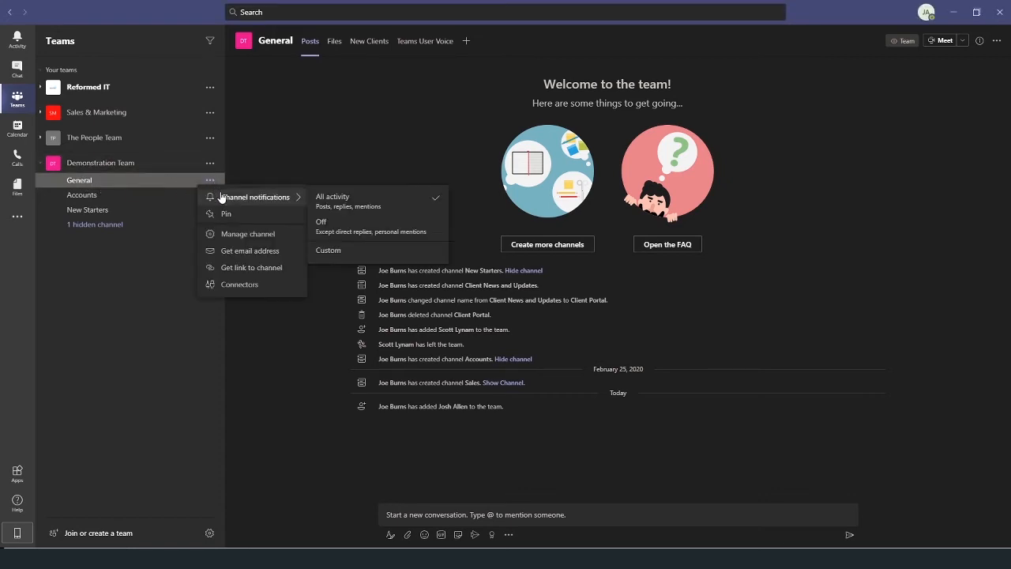
mouse_move(269, 202)
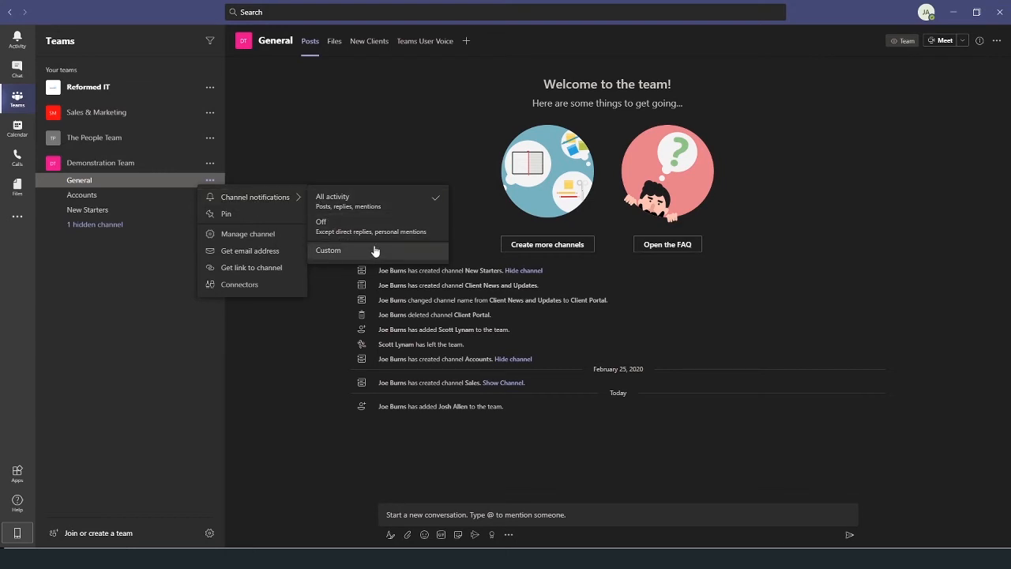
left_click(328, 251)
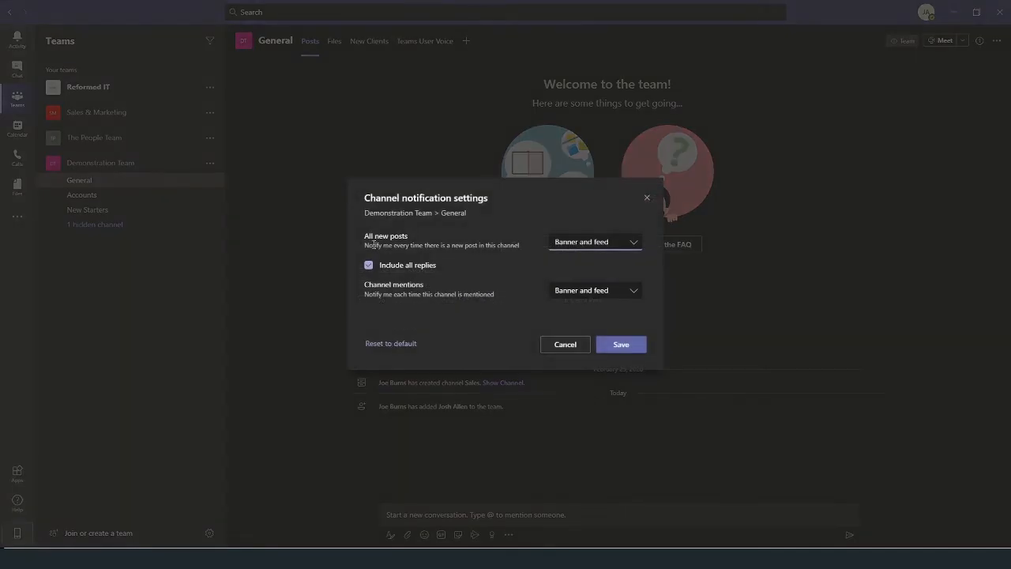
mouse_move(453, 307)
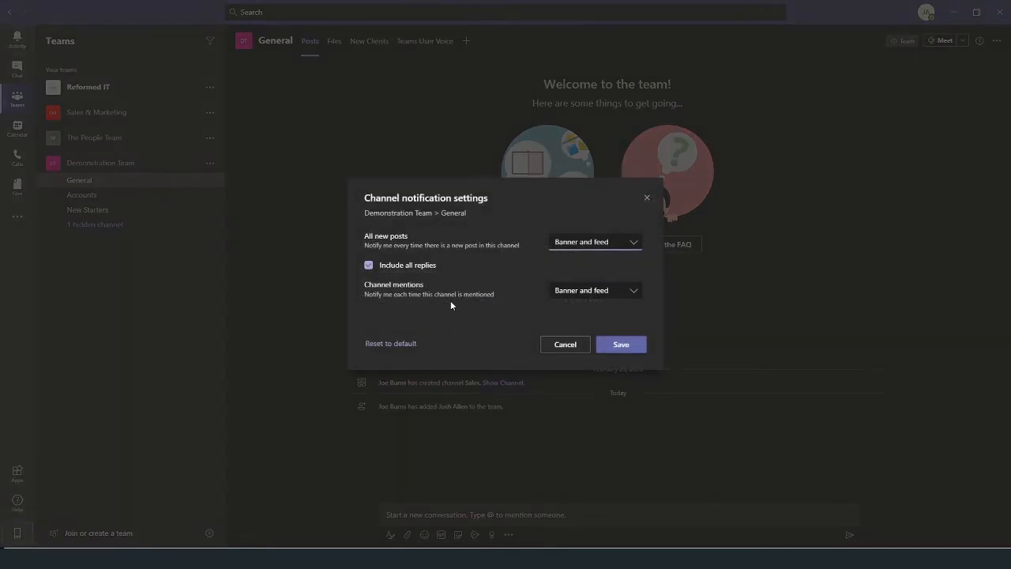
left_click(594, 242)
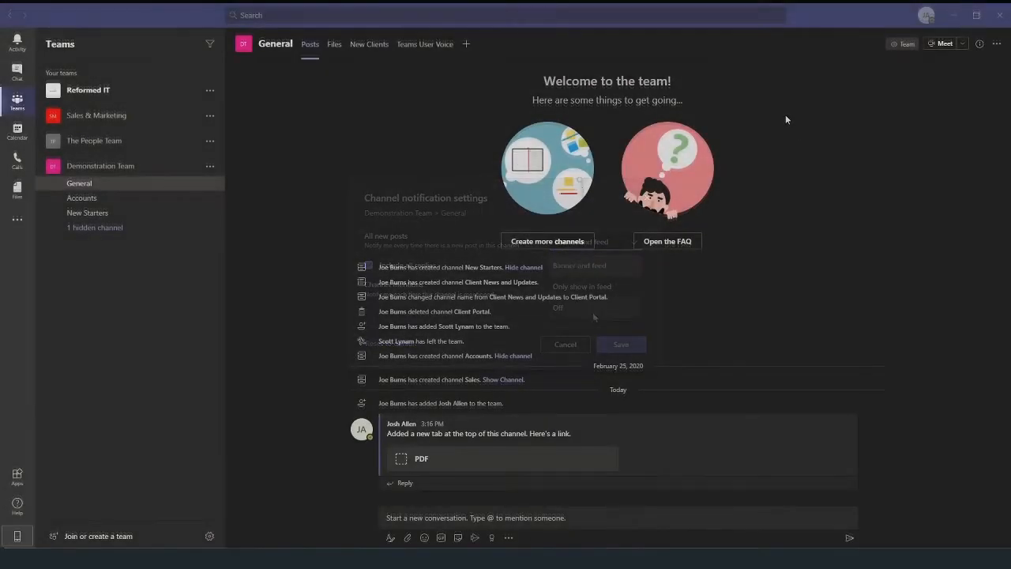
left_click(565, 344)
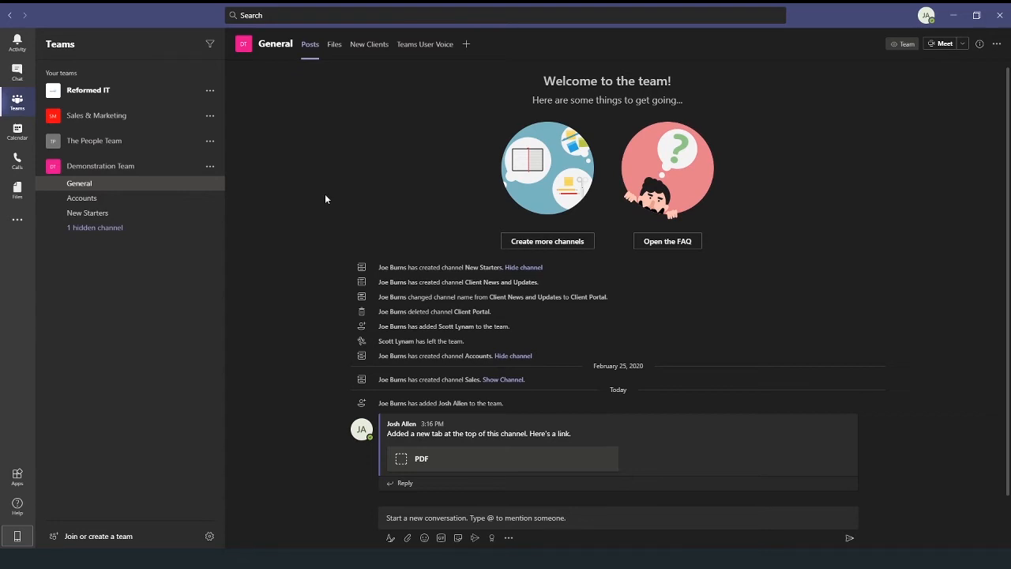
mouse_move(355, 177)
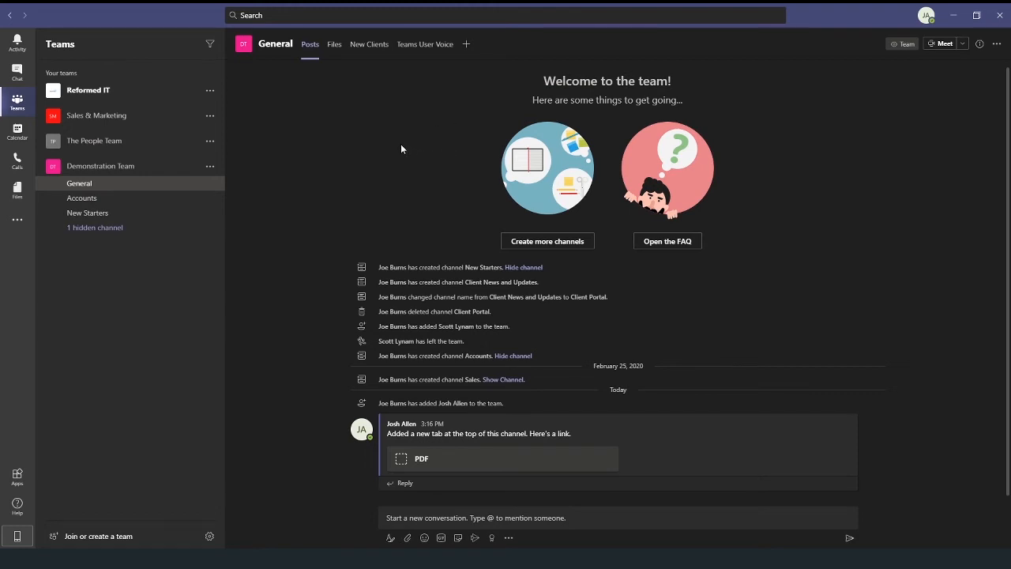
mouse_move(466, 44)
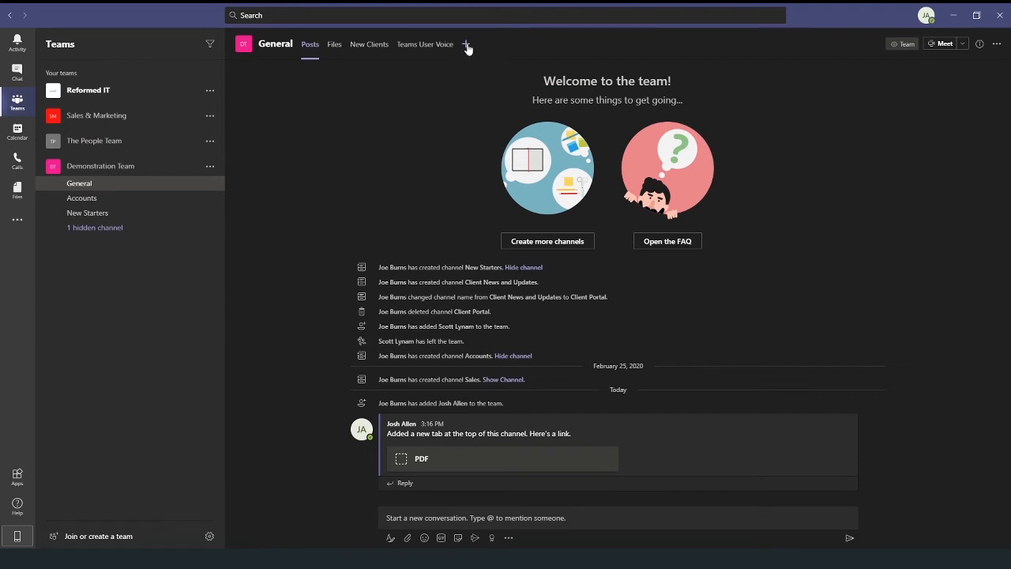
- Open the Add a tab gallery for the General channel
left_click(467, 44)
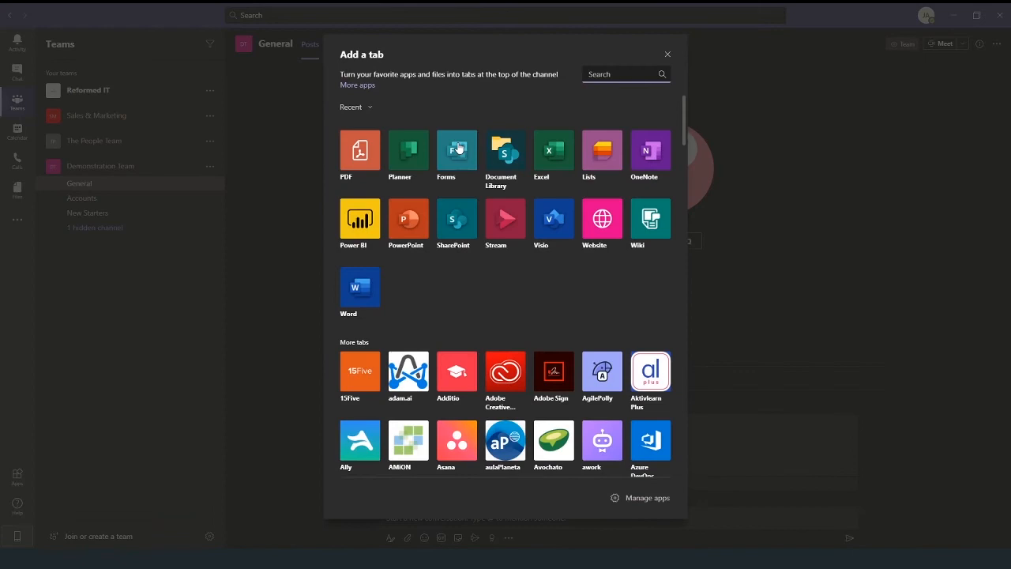
- Add a PDF tab 'Company Handbook' showing Employee_Handbook.pdf from New Starters
left_click(360, 151)
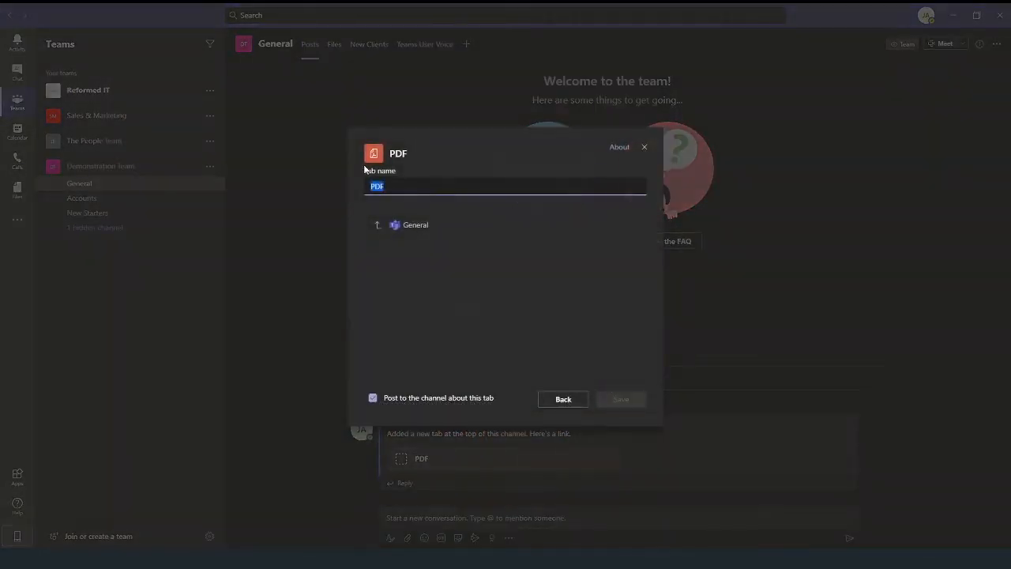
left_click(377, 226)
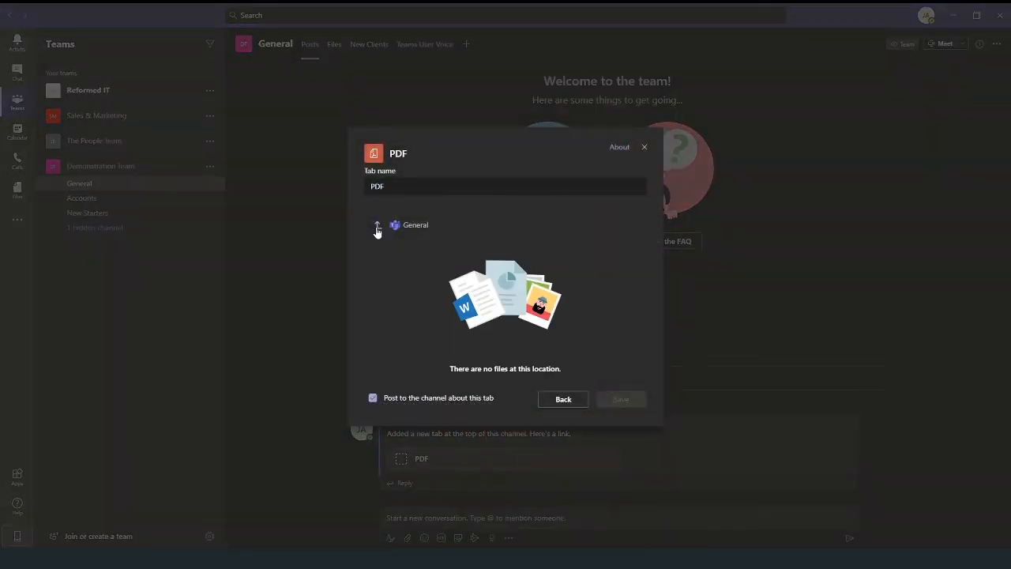
left_click(377, 229)
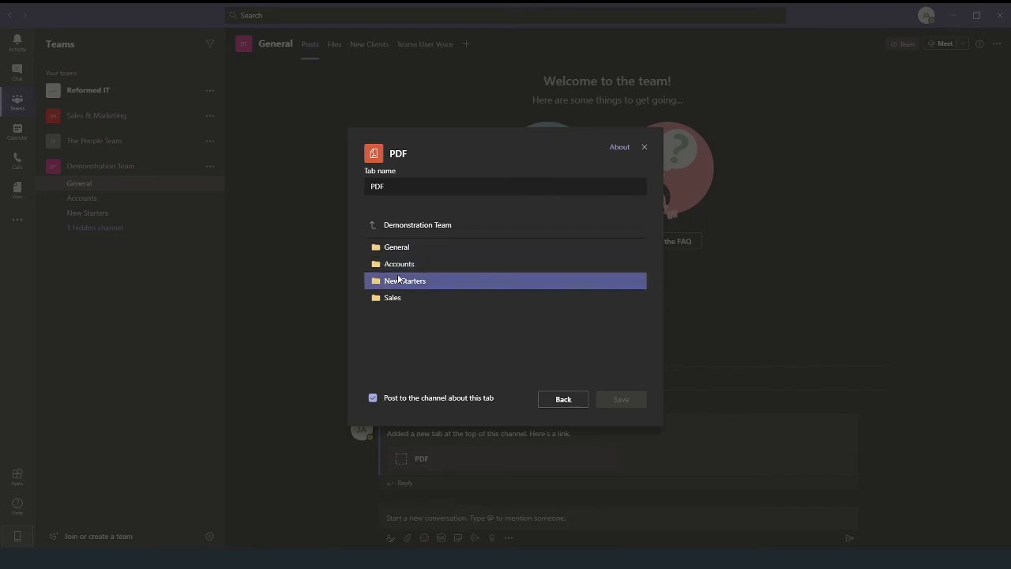
left_click(405, 280)
type("Compa")
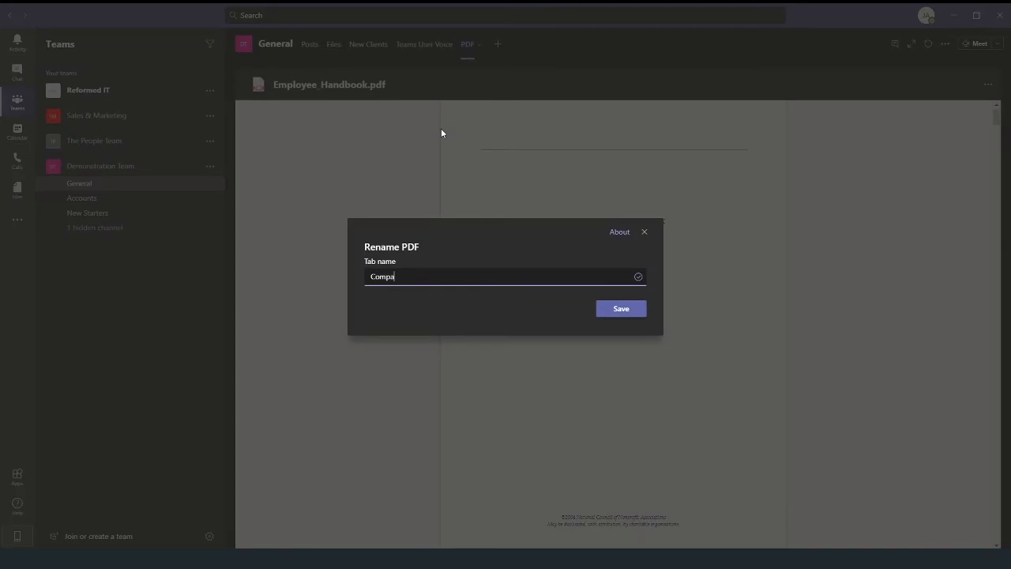
left_click(621, 308)
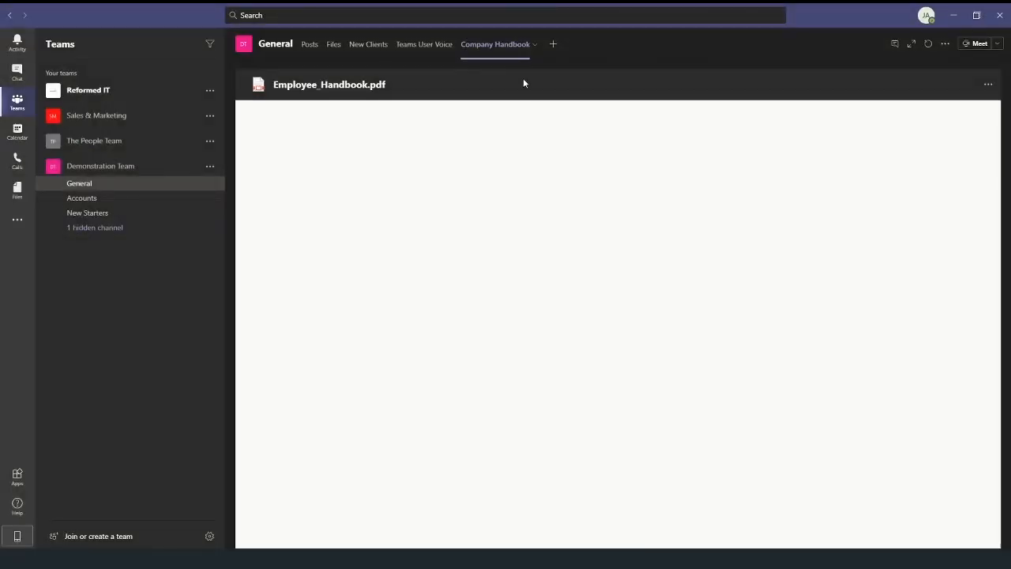